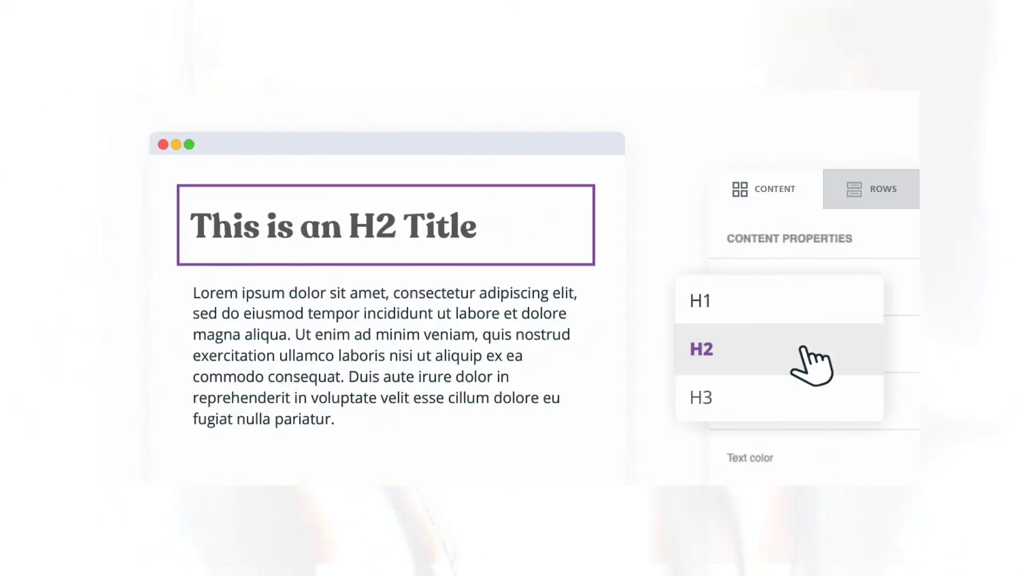
View the live Robusta-themed blog homepage showing the plain text header and post DD.
left_click(700, 300)
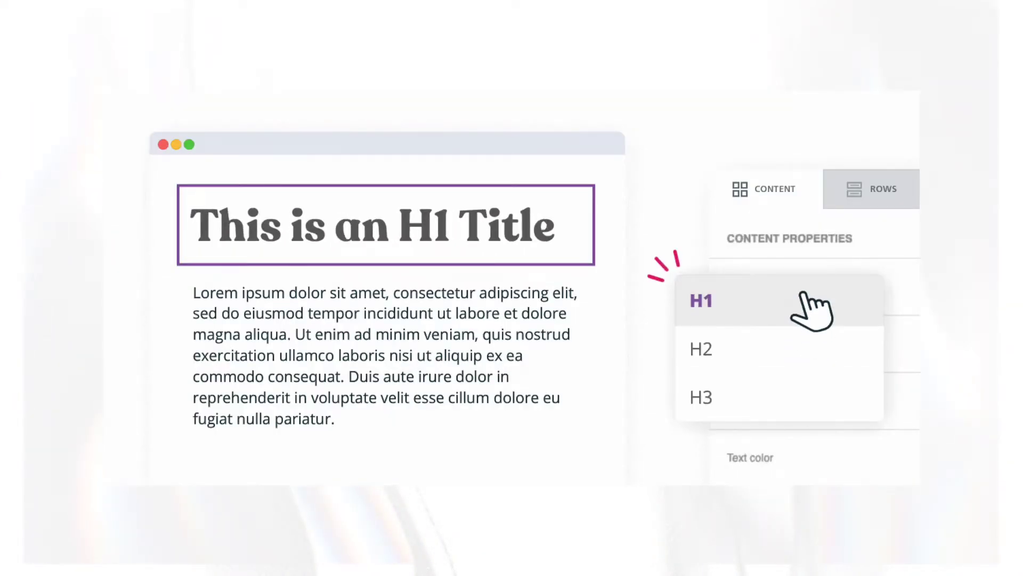
left_click(701, 350)
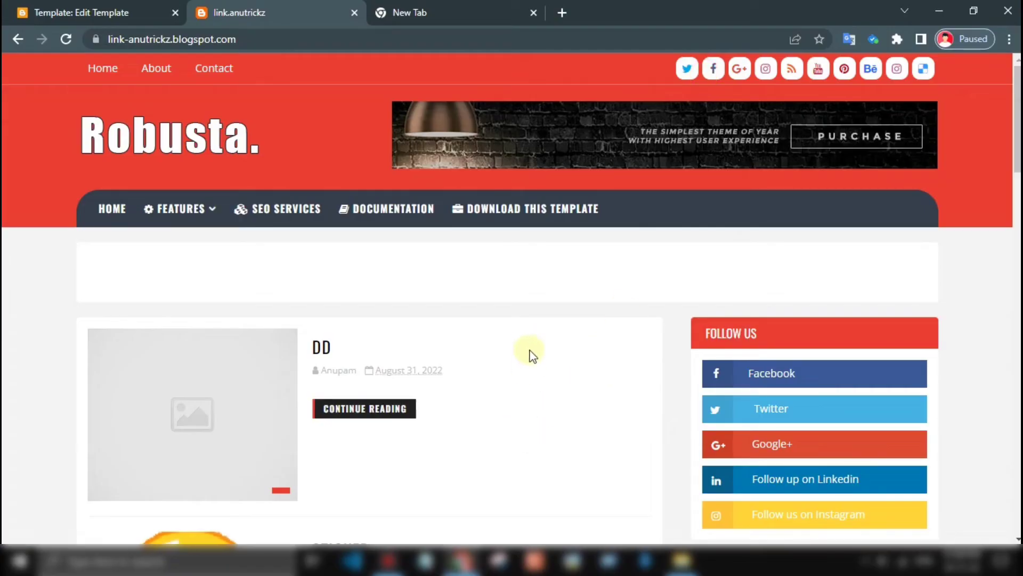
Review the SEO report's Headings section showing one empty H1 and twenty H2 tags.
scroll("down", 3)
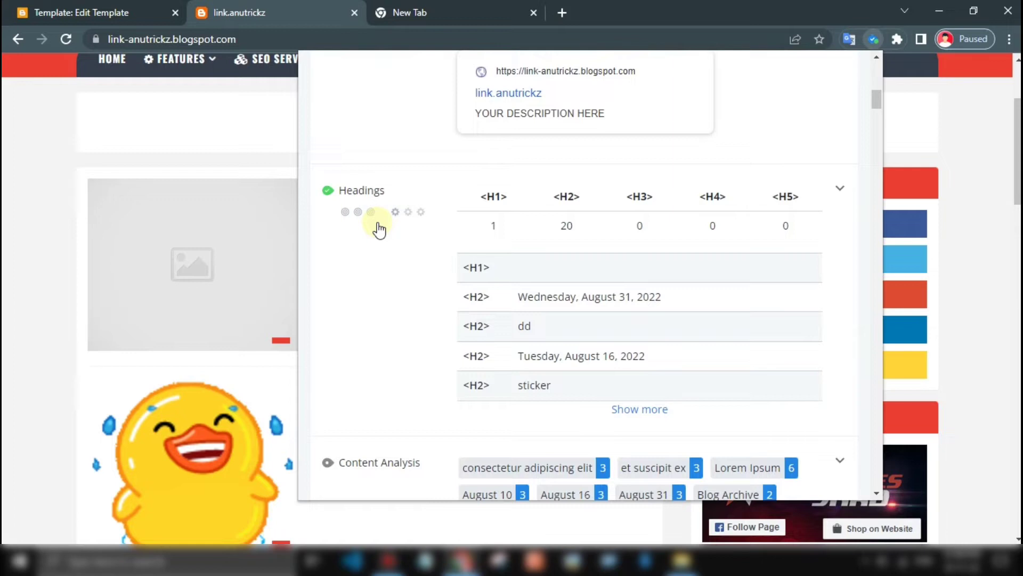
mouse_move(553, 267)
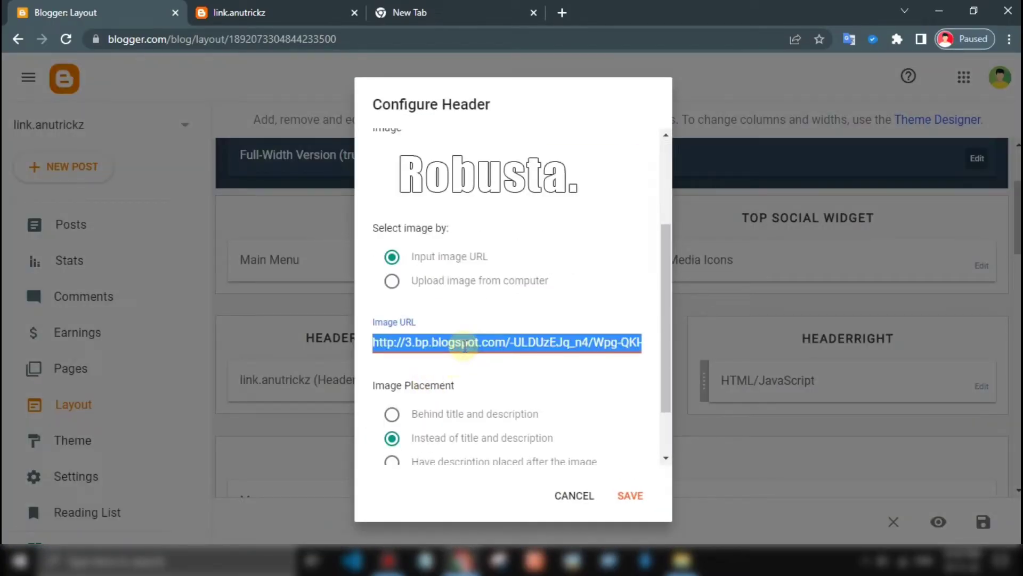
Select the Header gadget's logo image URL for copying before going to the Theme page.
left_click(629, 495)
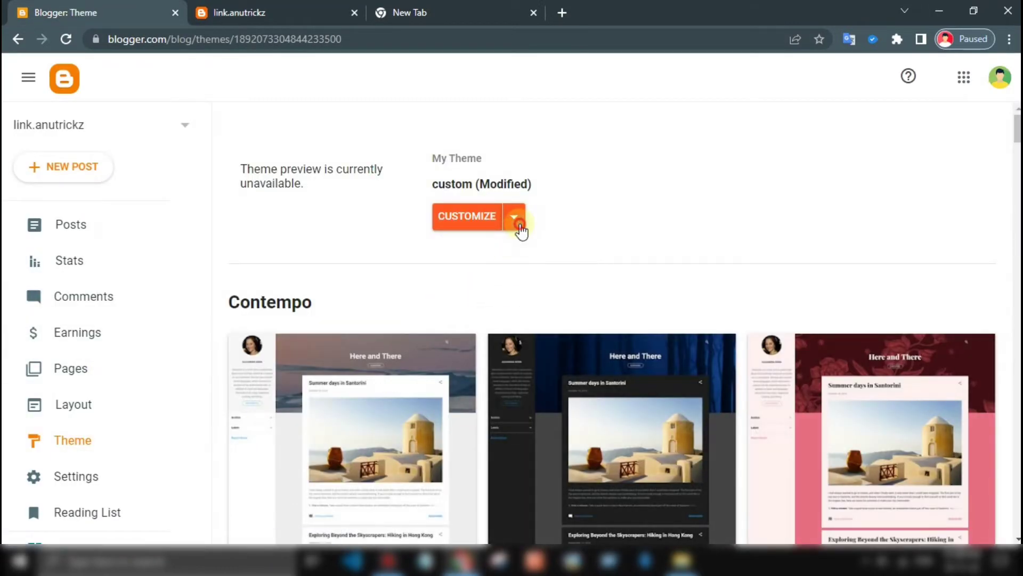
Reach the Header1 widget line in the theme's Edit HTML view via the Customize options.
left_click(466, 216)
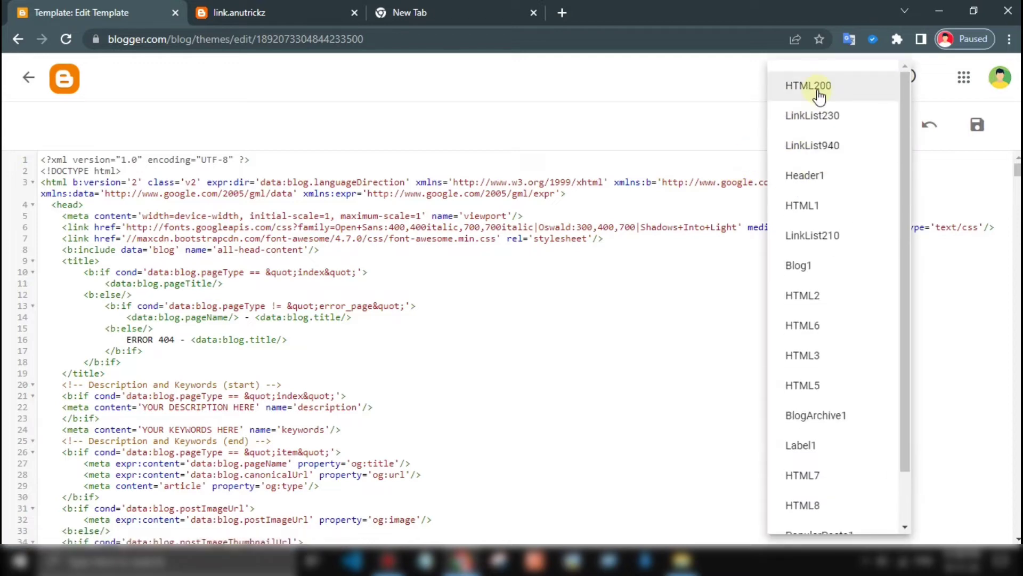
left_click(803, 175)
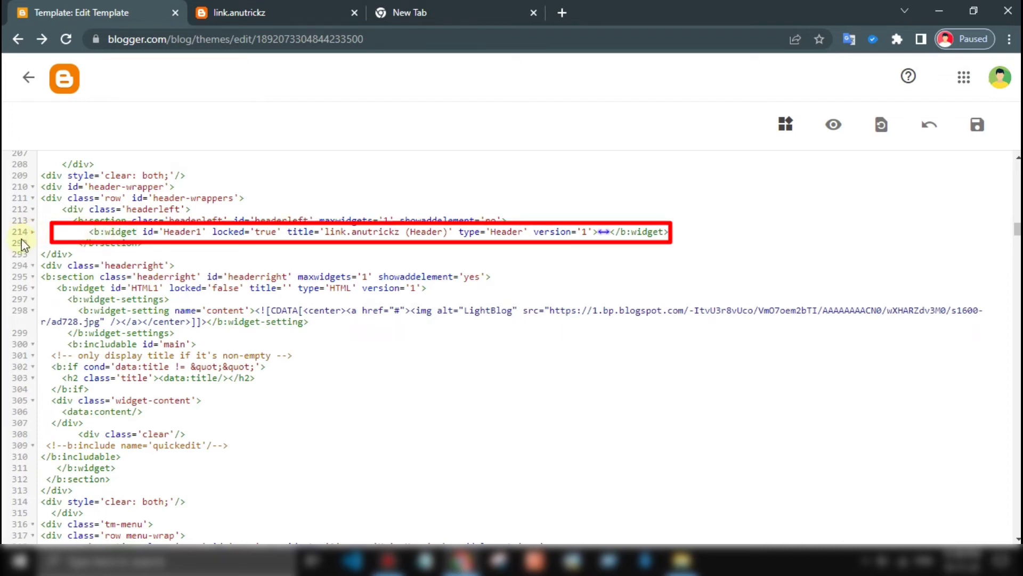
Expand Header1 and paste the Notepad H1-fix code over the widget's contents.
left_click(634, 231)
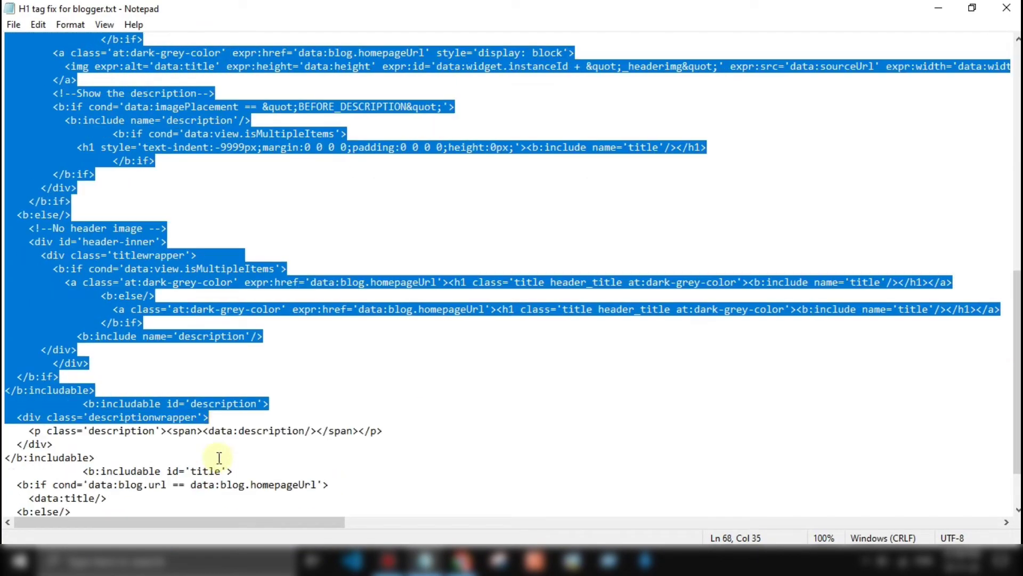
scroll("down", 3)
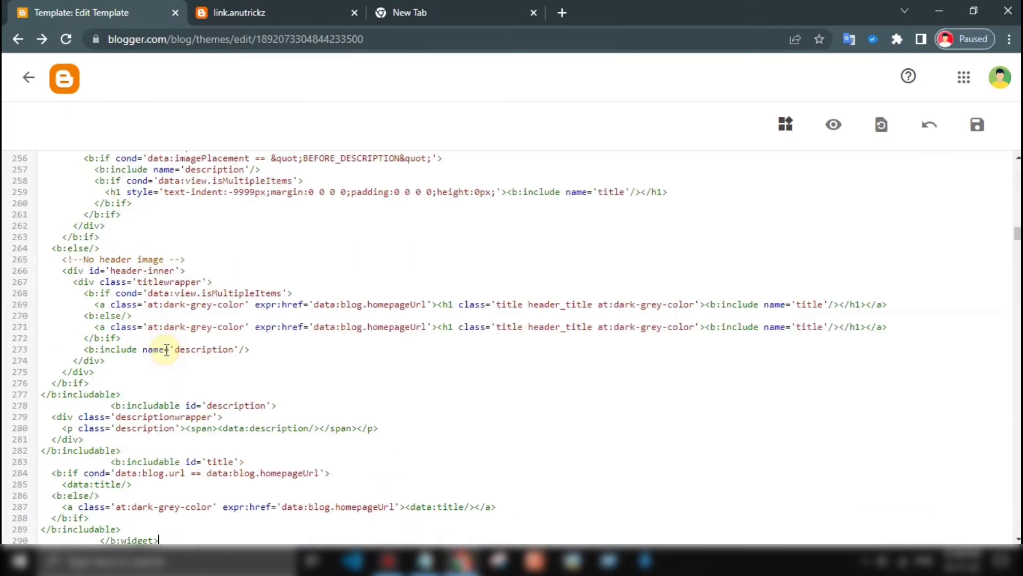
Save the theme so the live blog shows the ANUTRICKZ logo header.
left_click(977, 125)
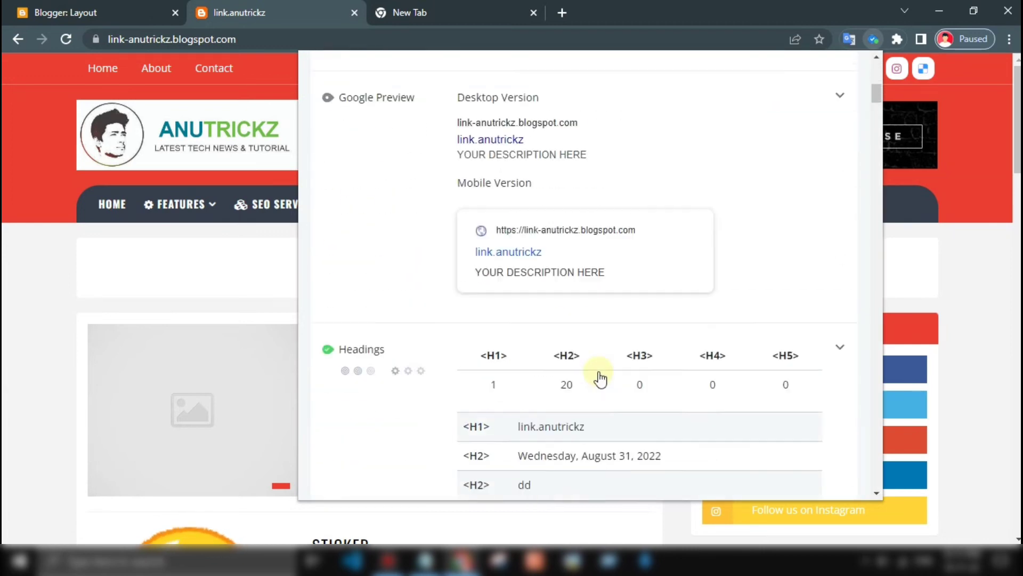
Expand the Headings advice confirming one H1, link.anutrickz, and twenty H2s.
scroll("down", 3)
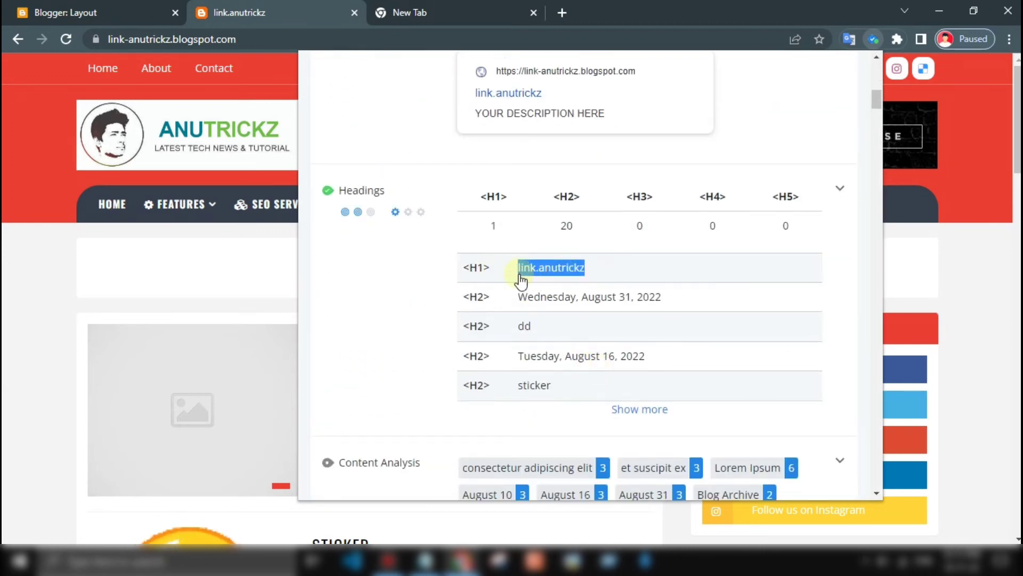
left_click(840, 189)
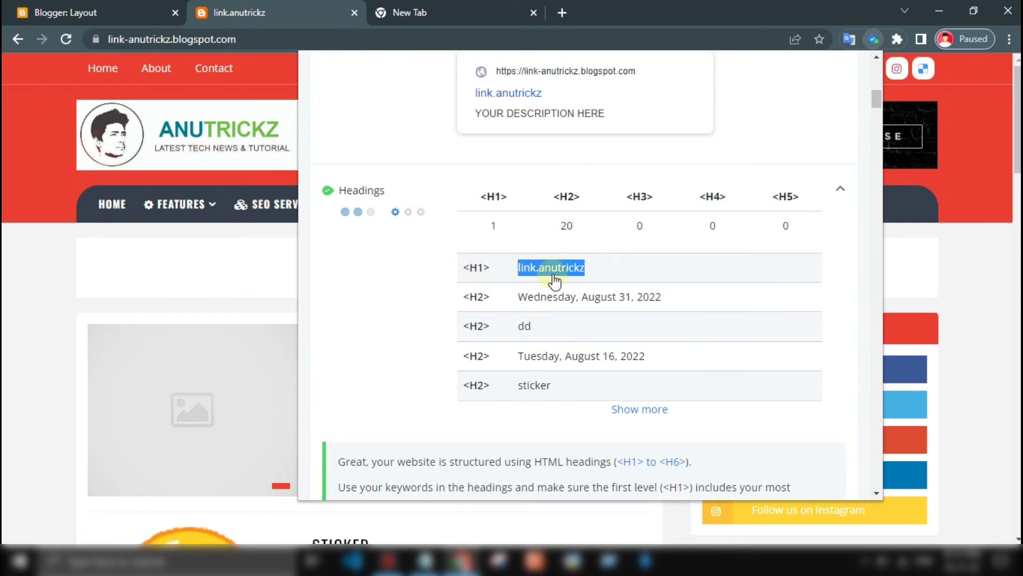